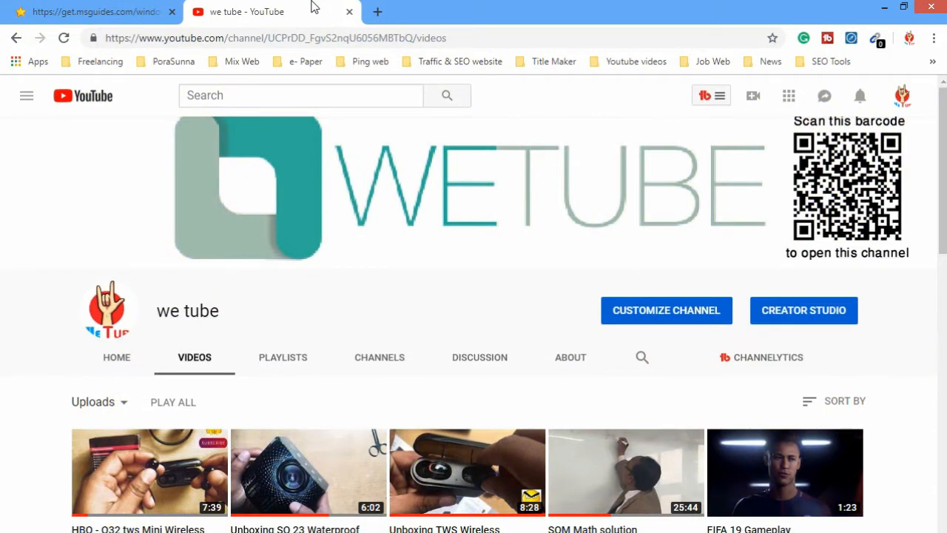
Step: Switch to the get.msguides.com tab showing the windows-10-8.1-8-7.txt activation script
click(89, 12)
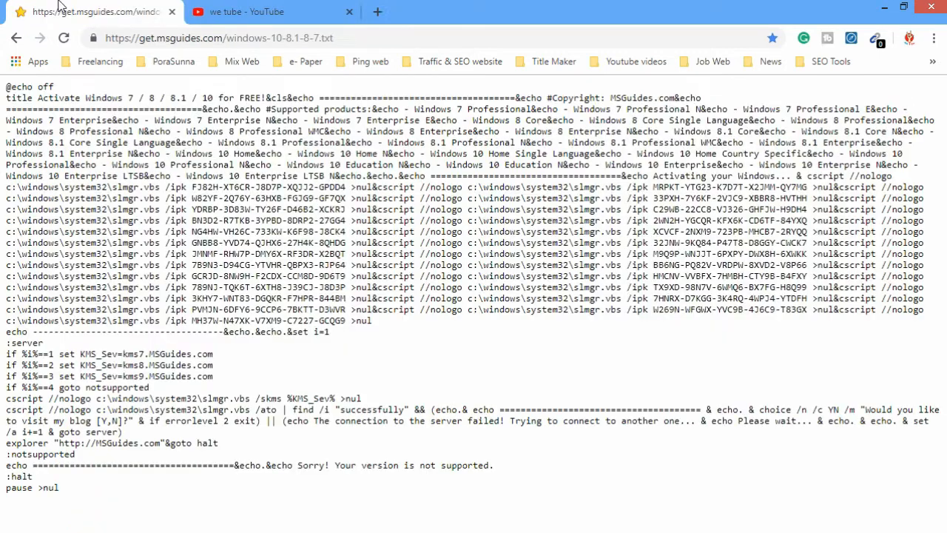
mouse_move(89, 494)
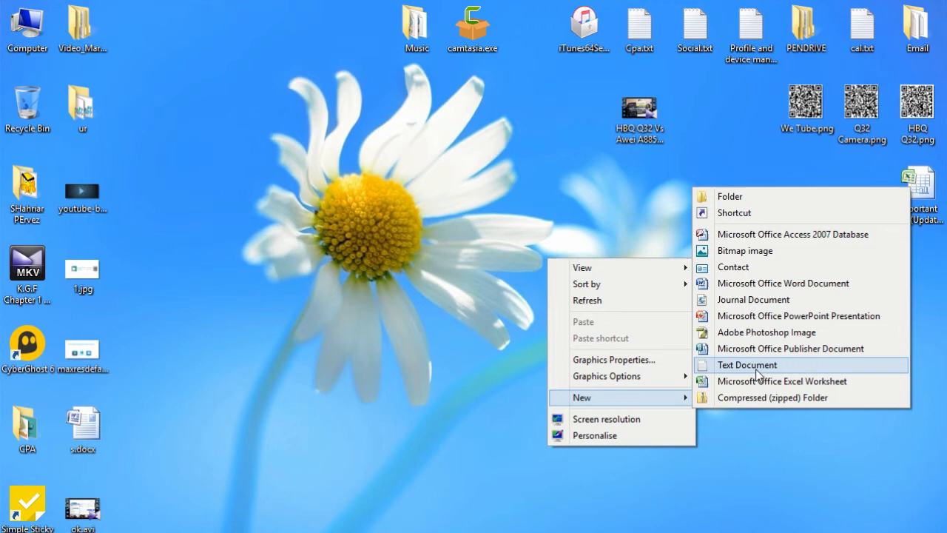
Step: Create a new desktop text document, paste the activation script into it, and close Notepad
click(746, 364)
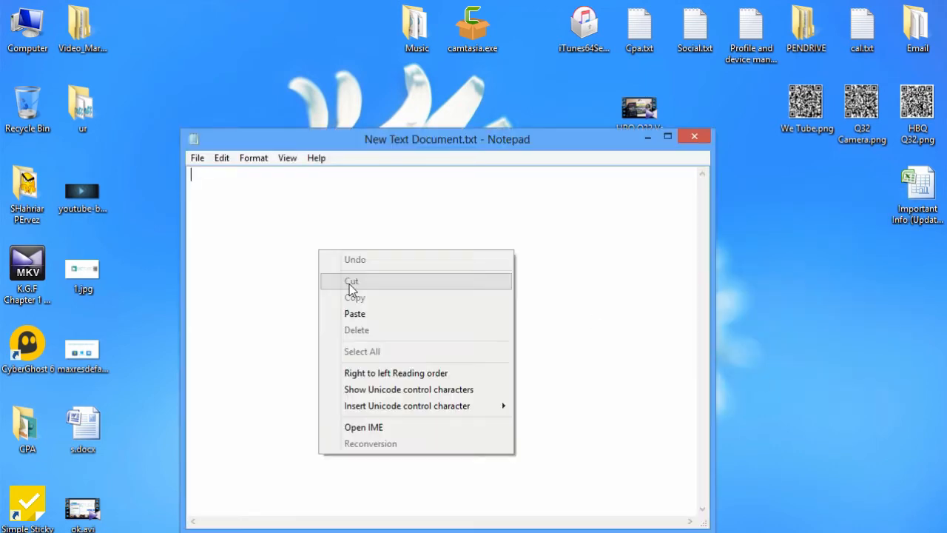
click(355, 314)
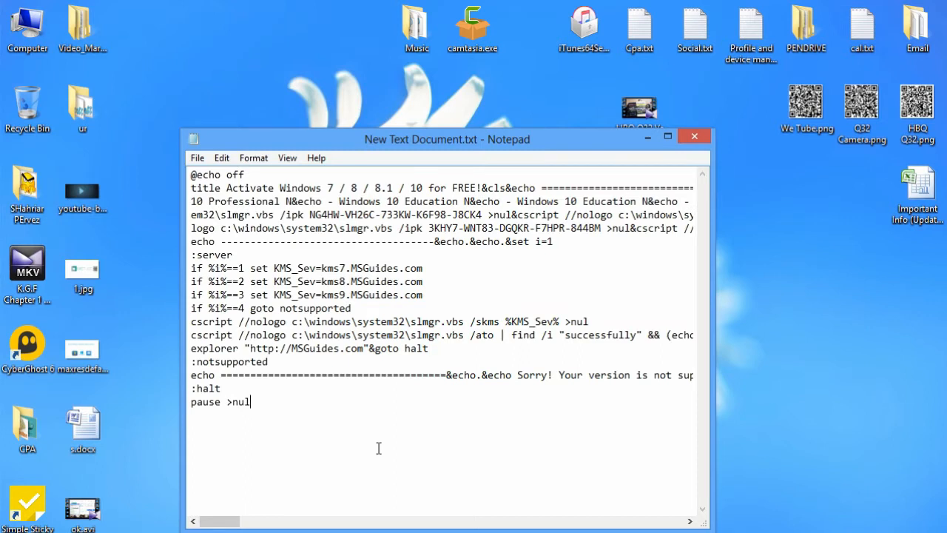
click(196, 157)
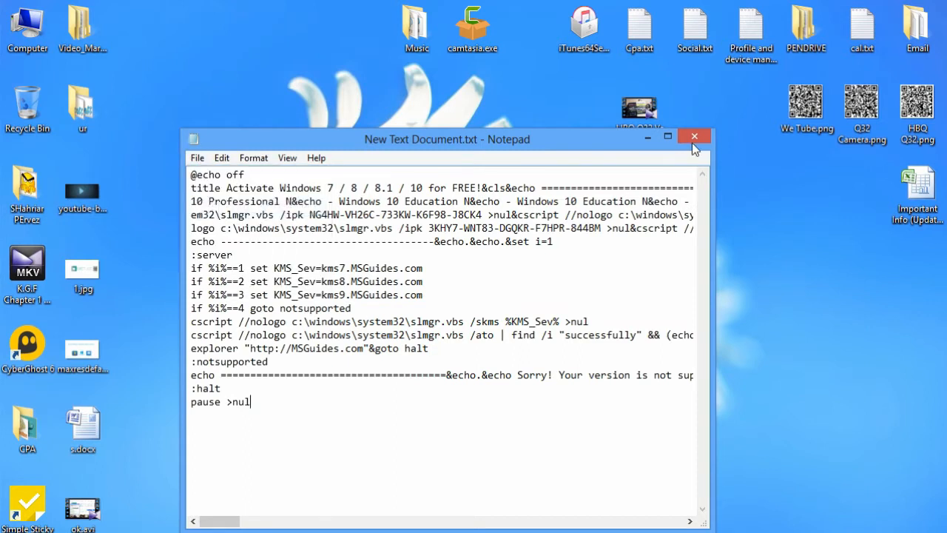
click(695, 137)
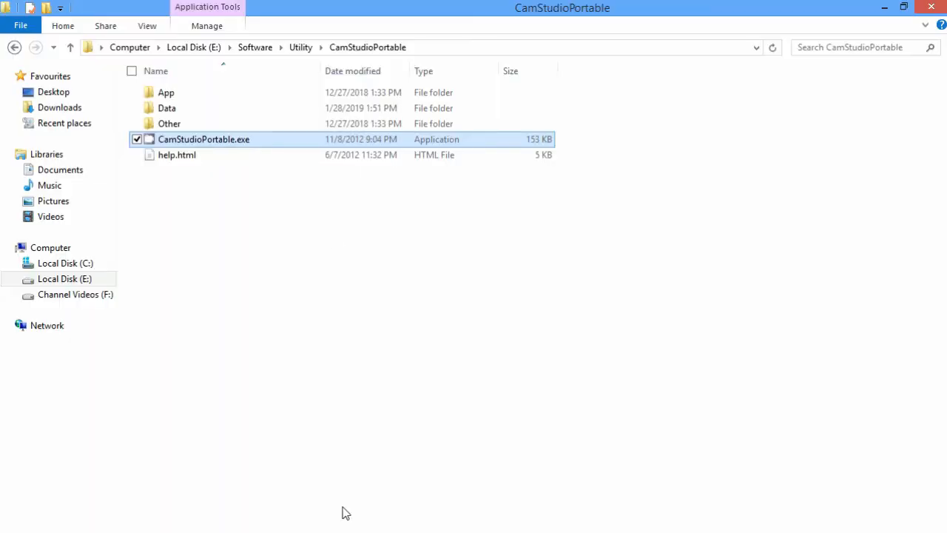
Step: From Computer's View options, enable File name extensions so the desktop script shows .txt
click(50, 248)
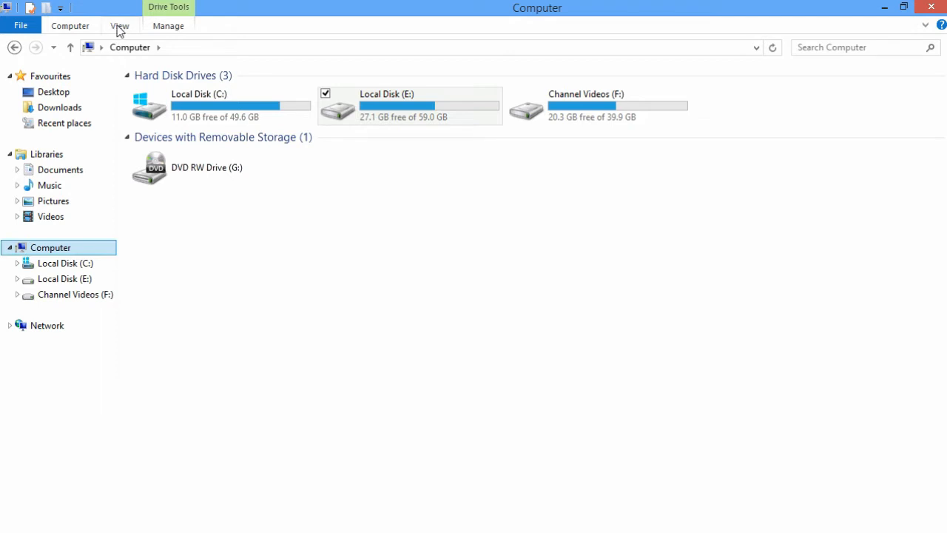
click(118, 27)
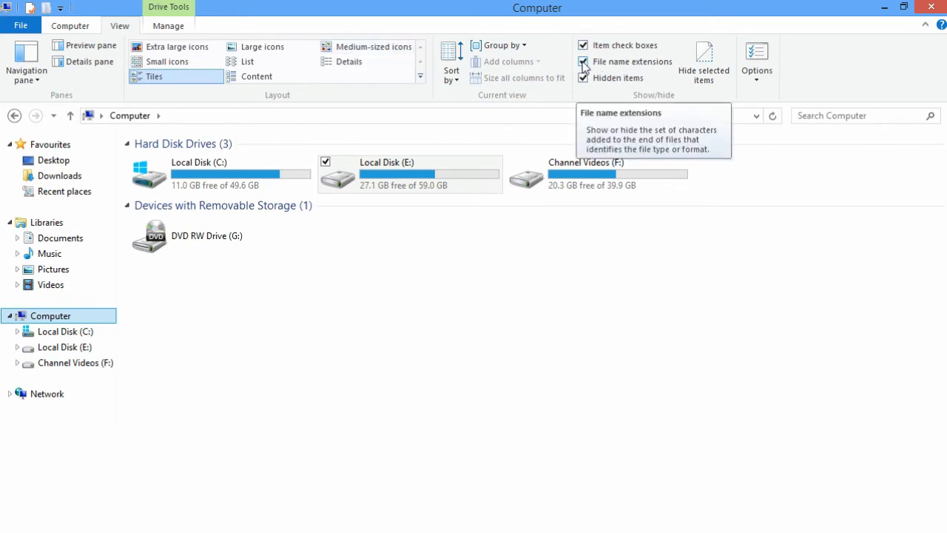
click(903, 7)
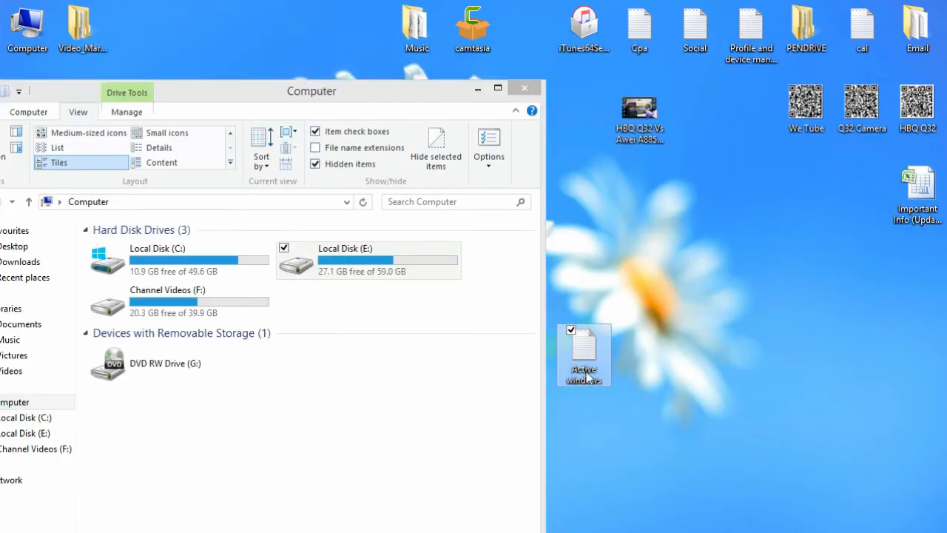
click(315, 148)
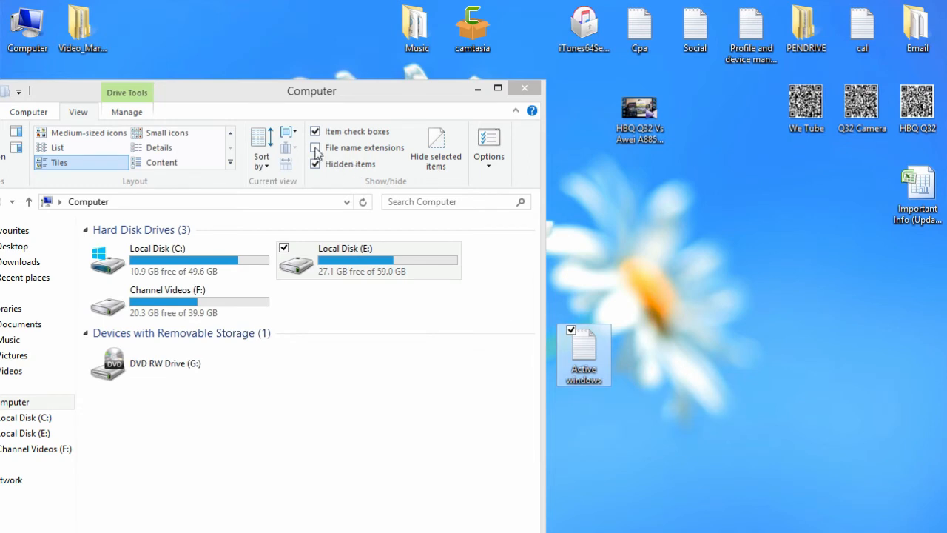
click(315, 148)
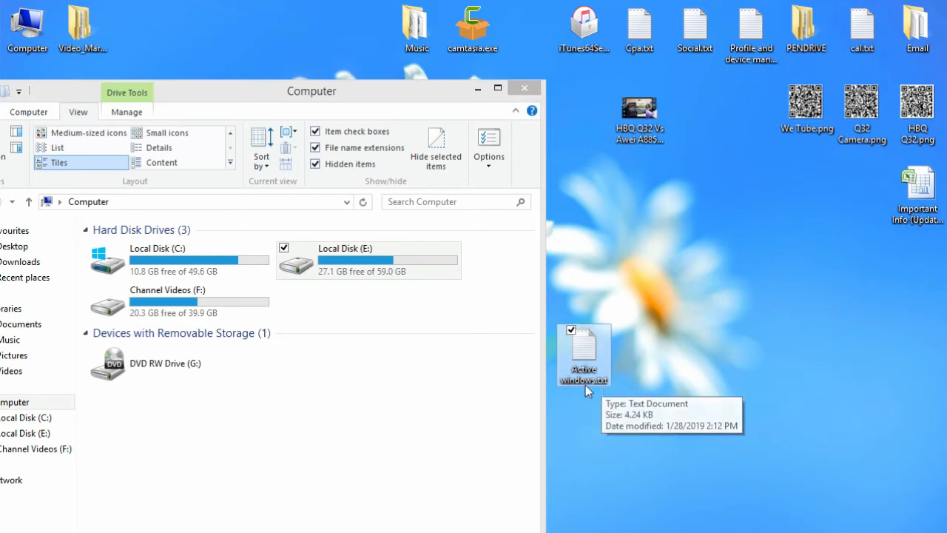
click(524, 89)
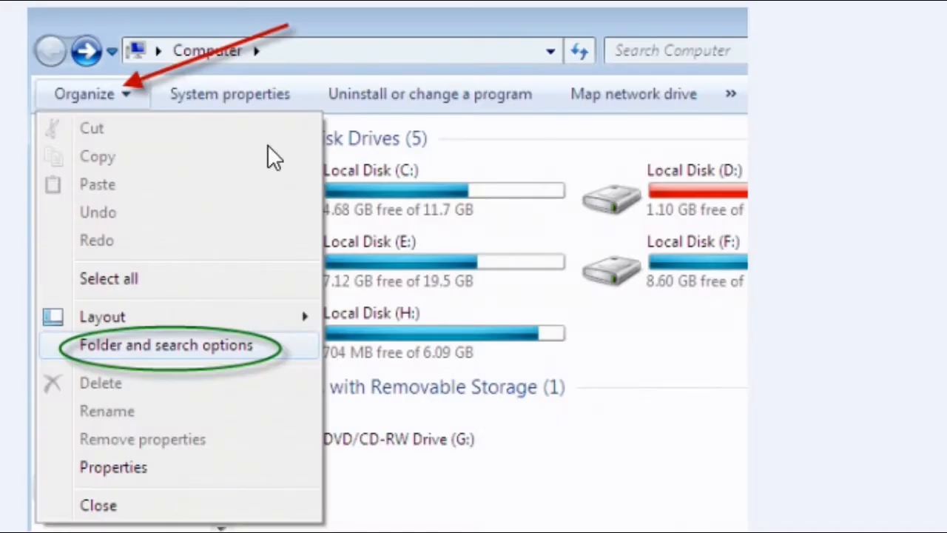
mouse_move(103, 122)
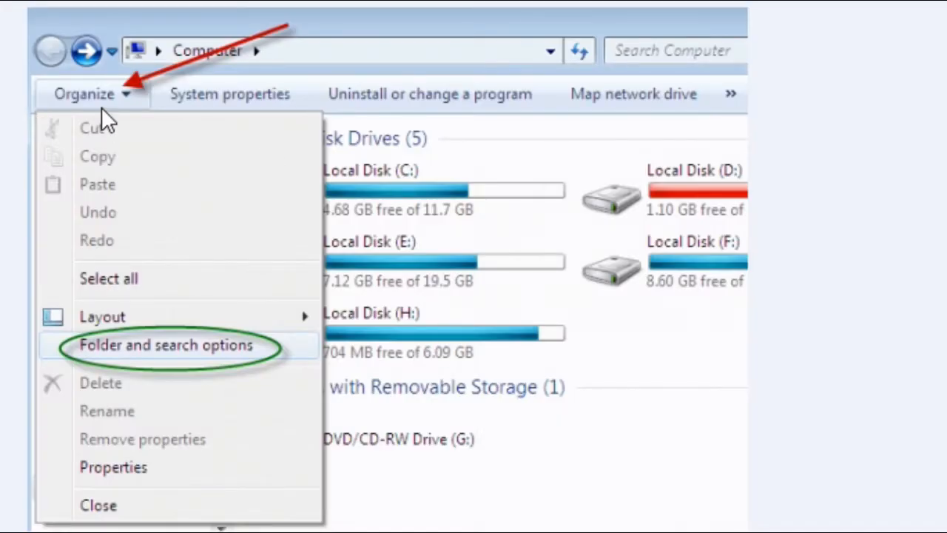
mouse_move(119, 333)
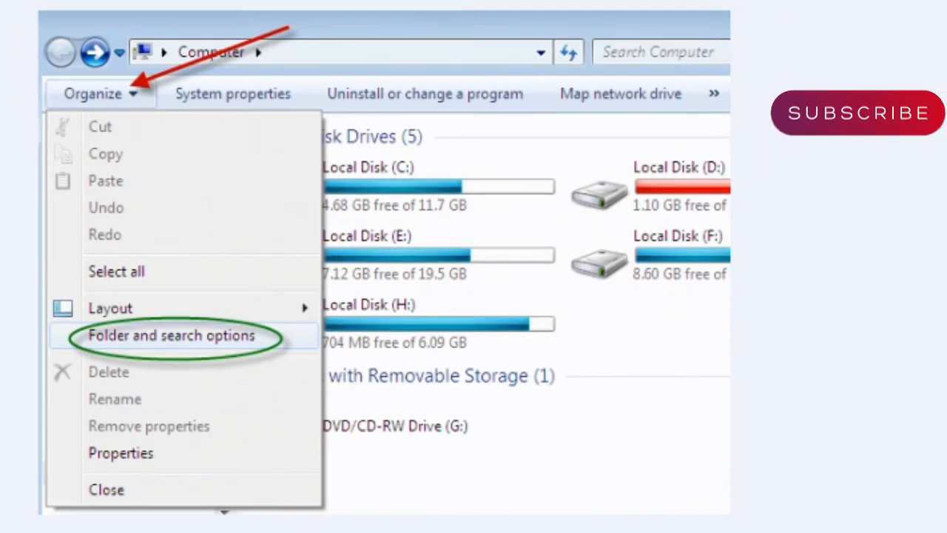
Step: In Windows 7 Folder and search options, stop hiding extensions for known file types
click(171, 334)
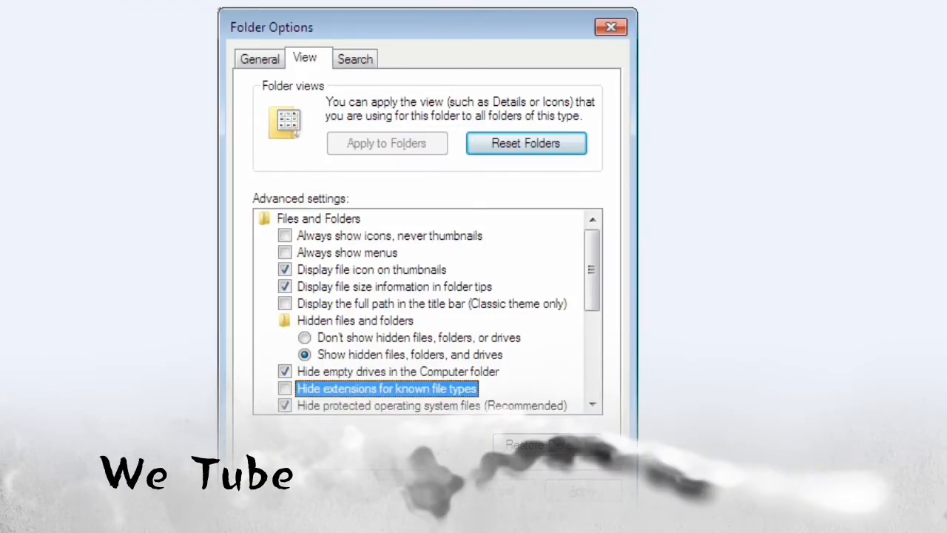
mouse_move(373, 101)
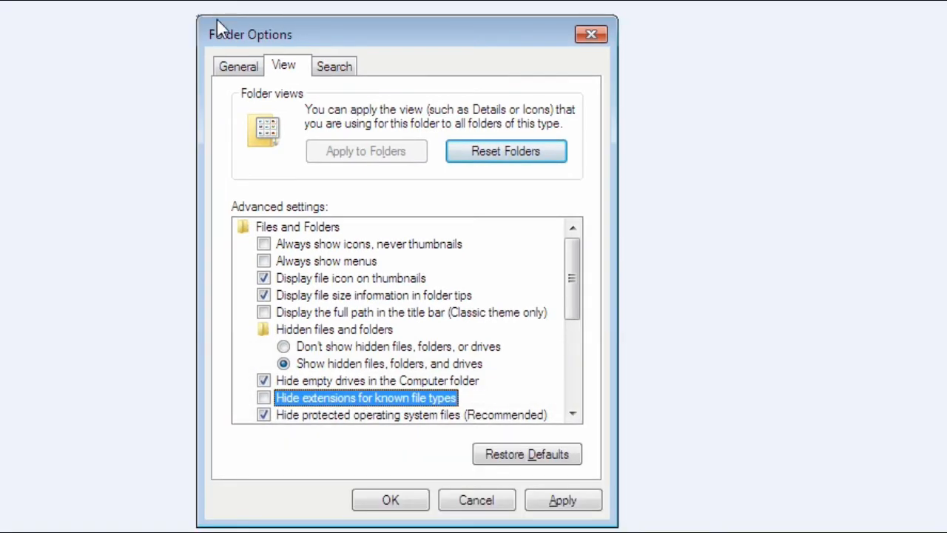
mouse_move(222, 56)
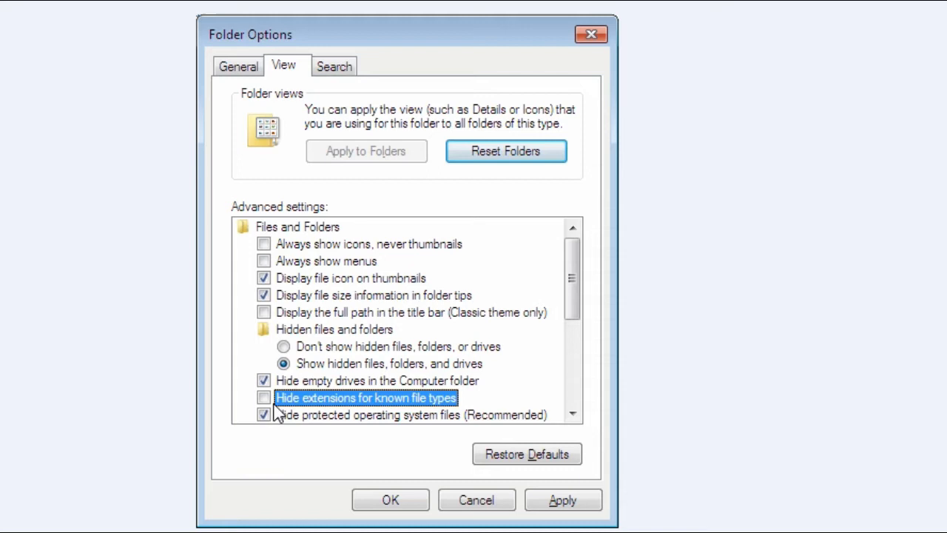
mouse_move(383, 416)
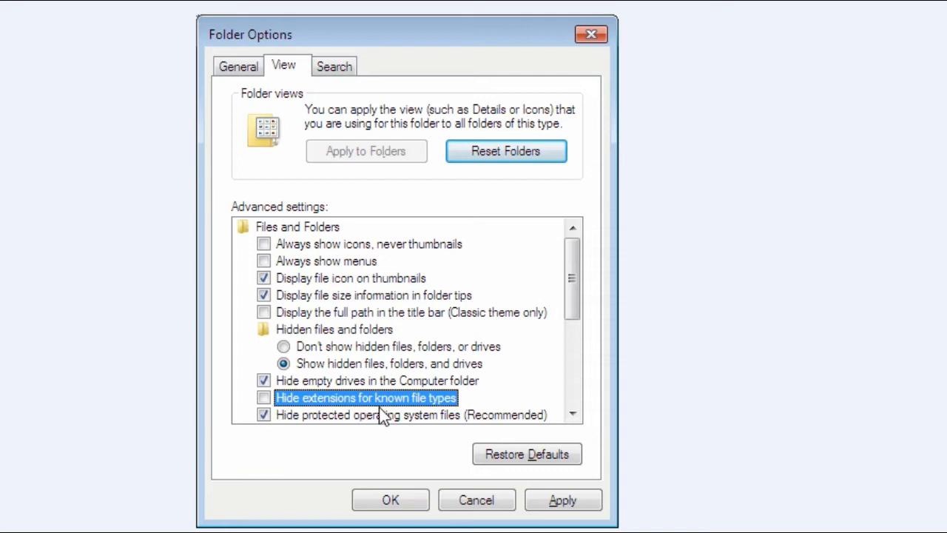
mouse_move(460, 416)
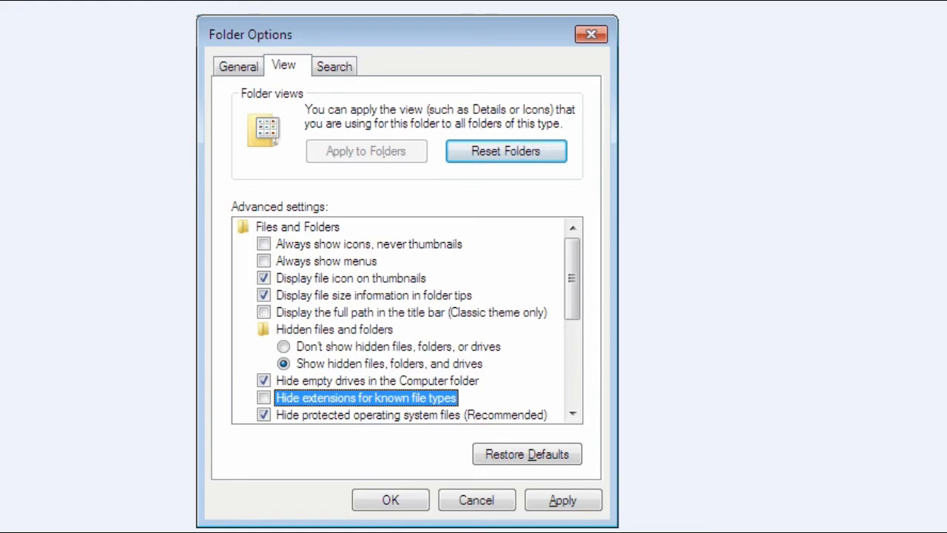
click(391, 501)
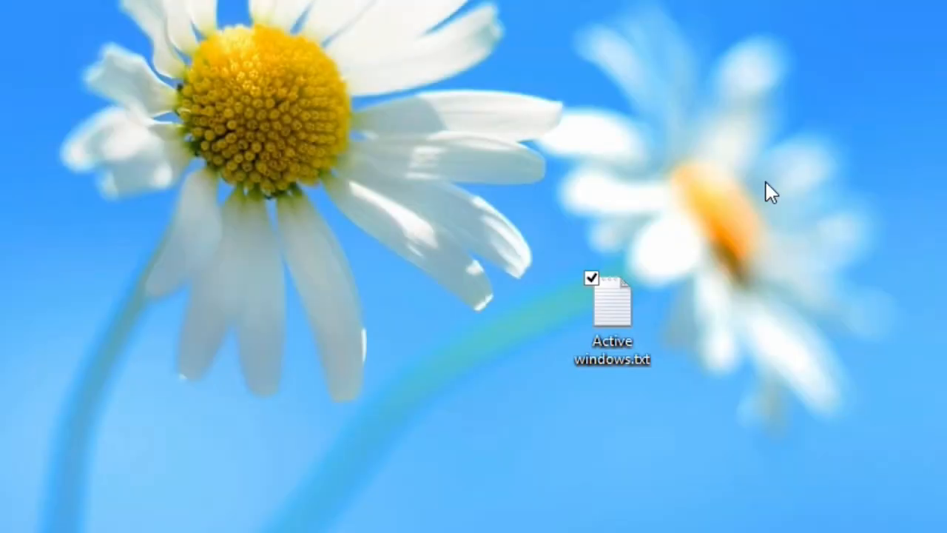
Step: Rename the desktop file to 'Active windows.cmd', confirming the extension change
click(613, 318)
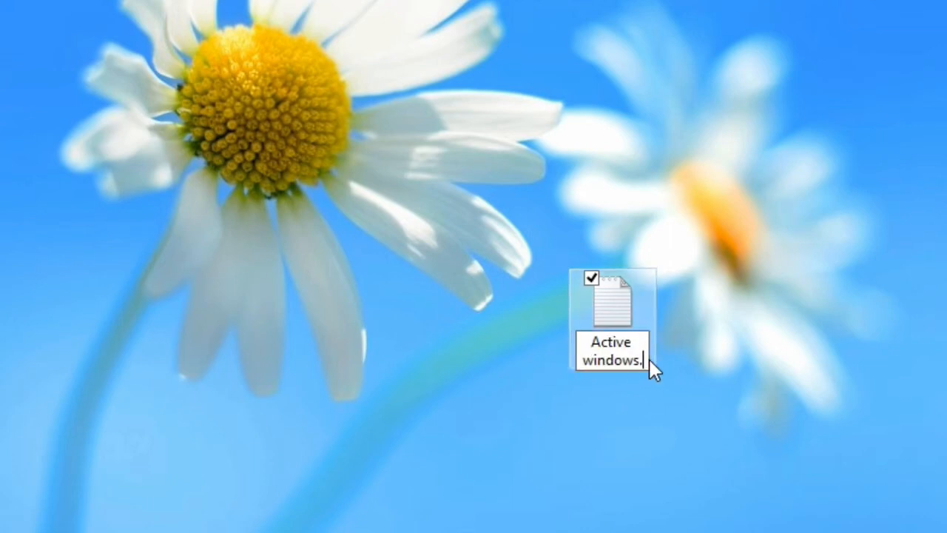
text(cmd)
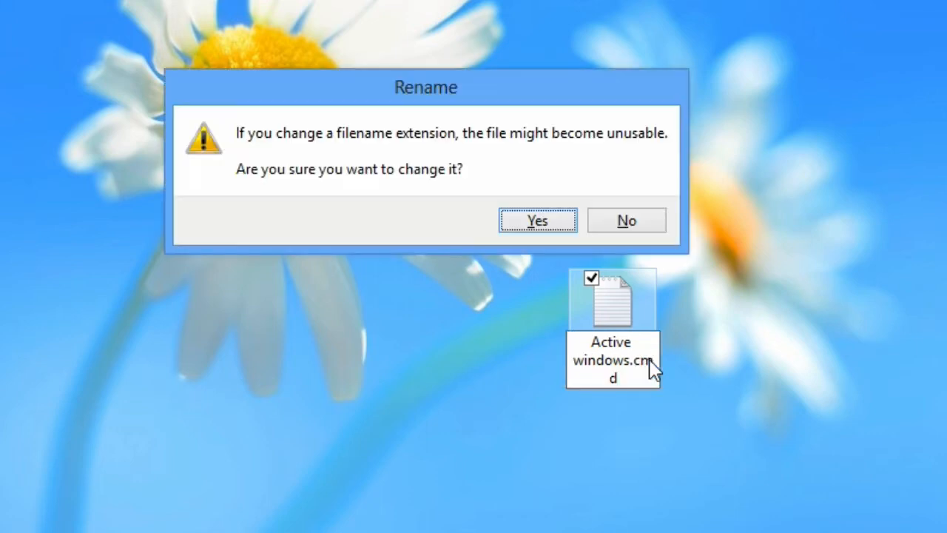
mouse_move(510, 102)
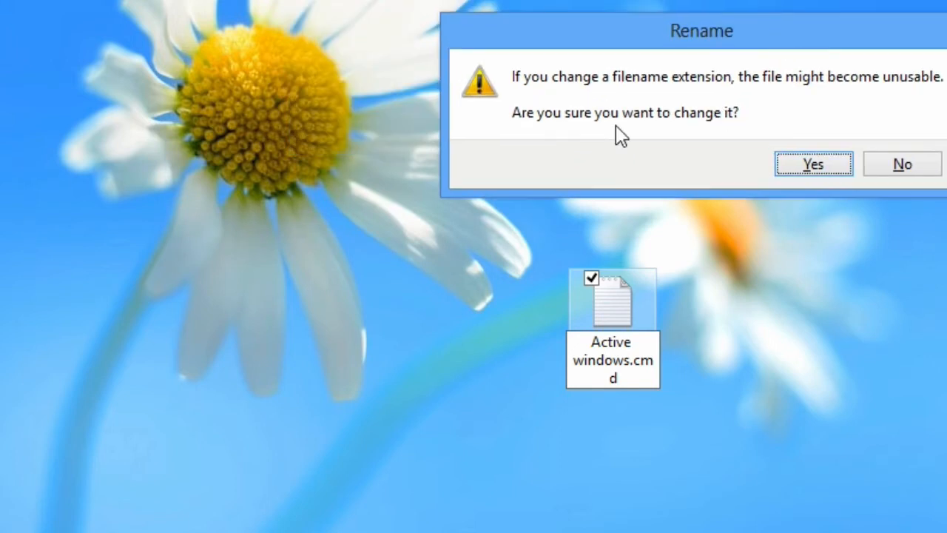
mouse_move(590, 134)
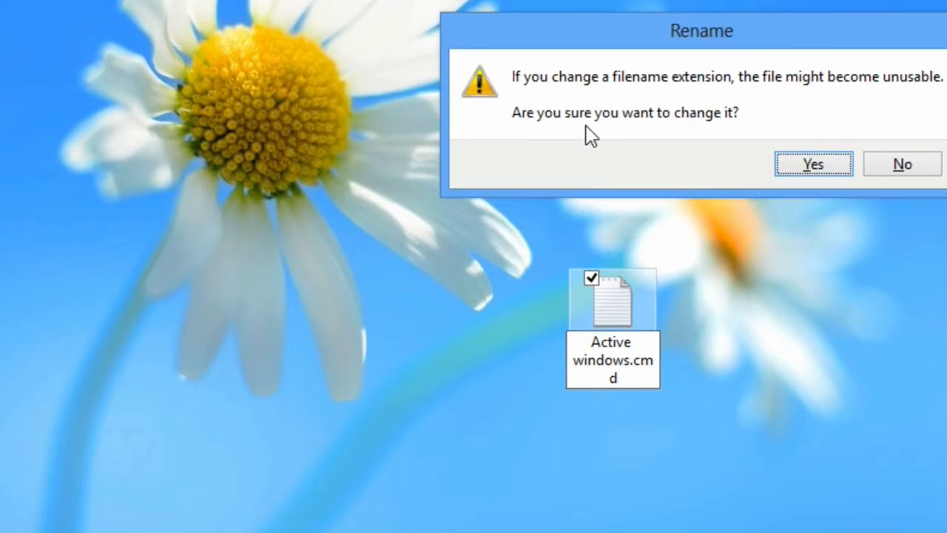
mouse_move(814, 163)
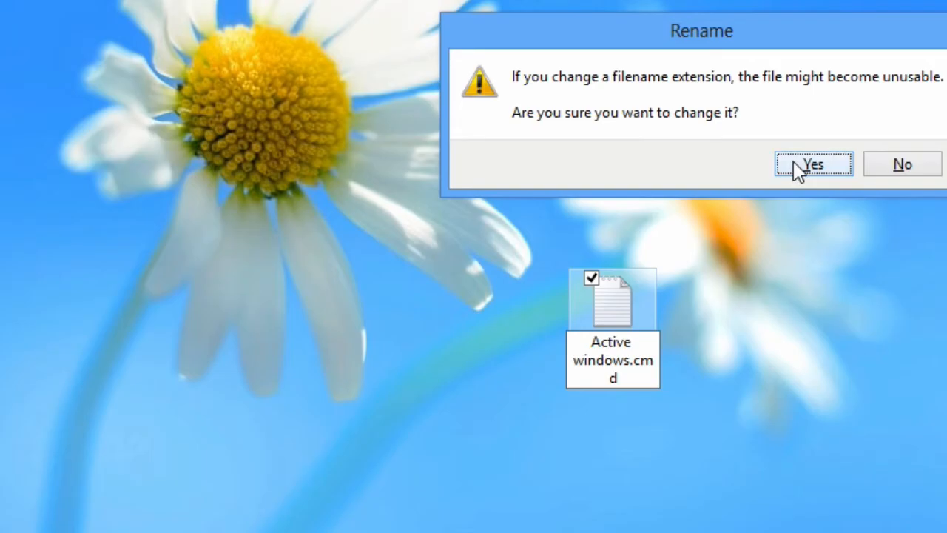
click(814, 163)
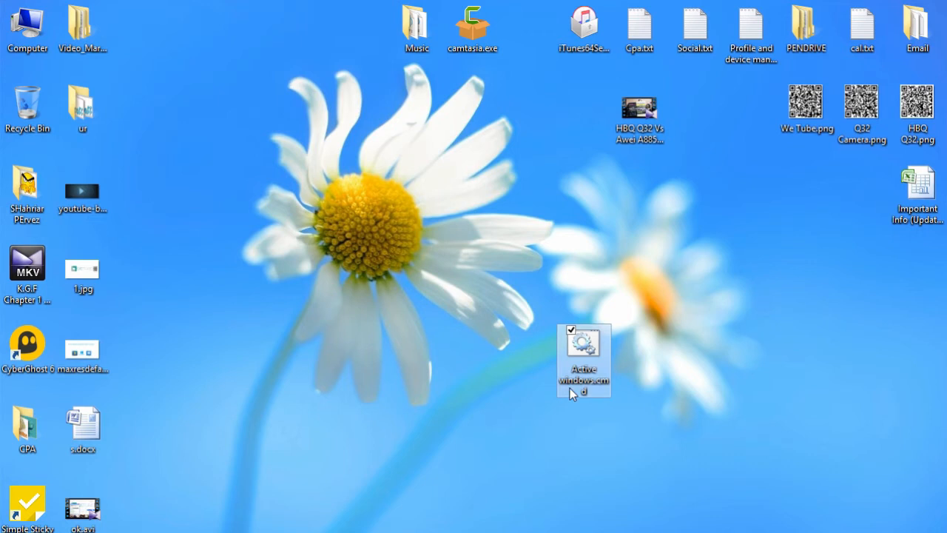
mouse_move(592, 385)
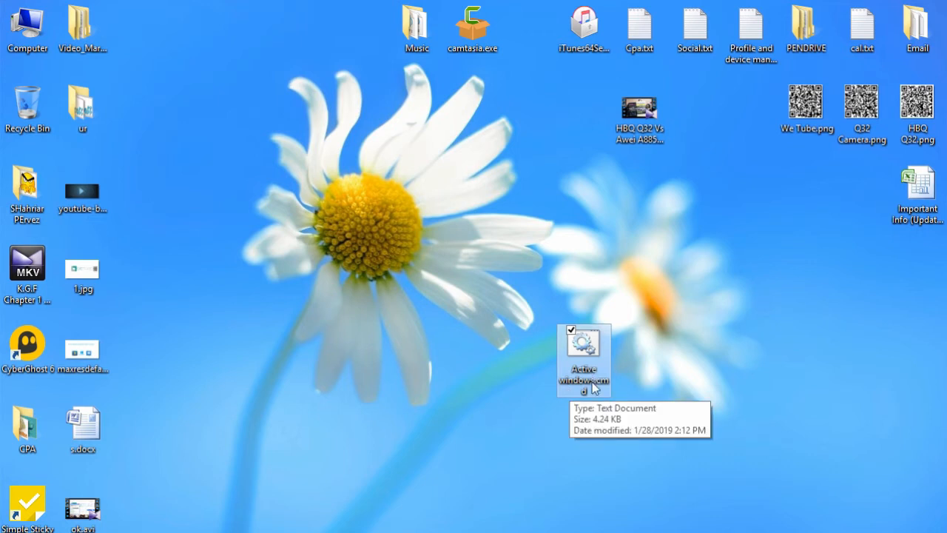
Step: Run Active windows.cmd from the desktop as administrator
right_click(583, 360)
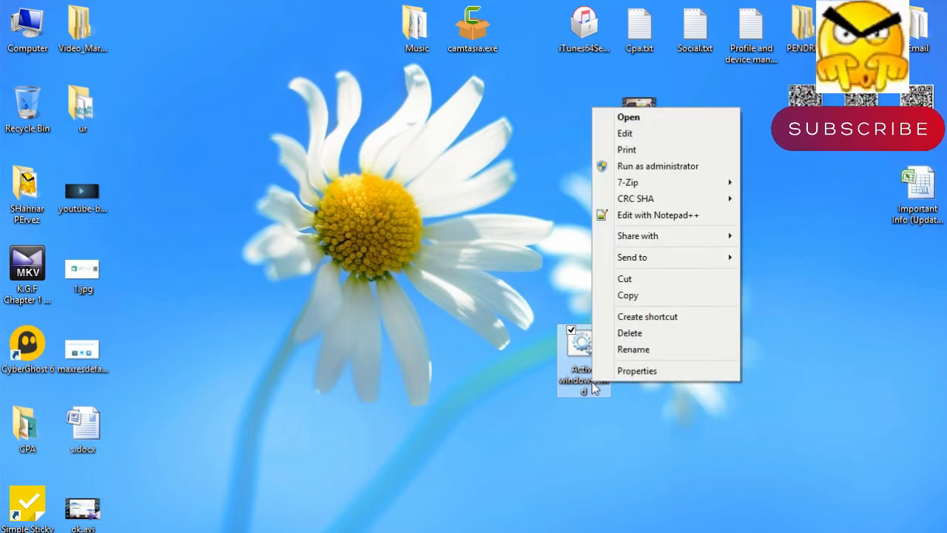
mouse_move(614, 202)
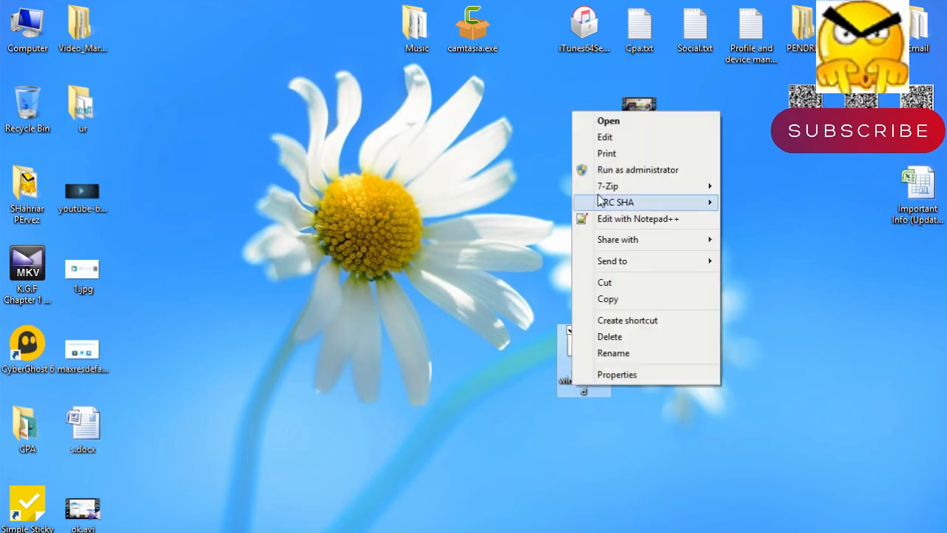
mouse_move(620, 169)
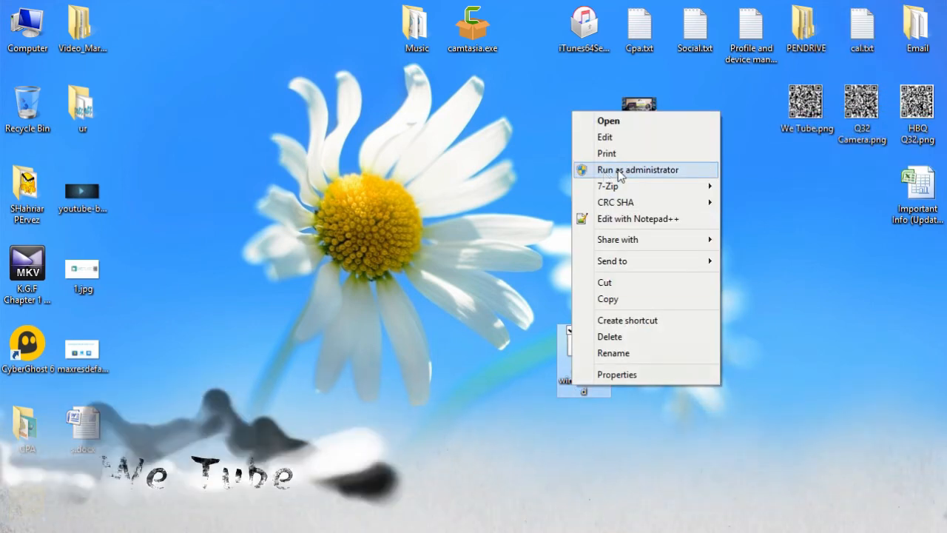
click(638, 169)
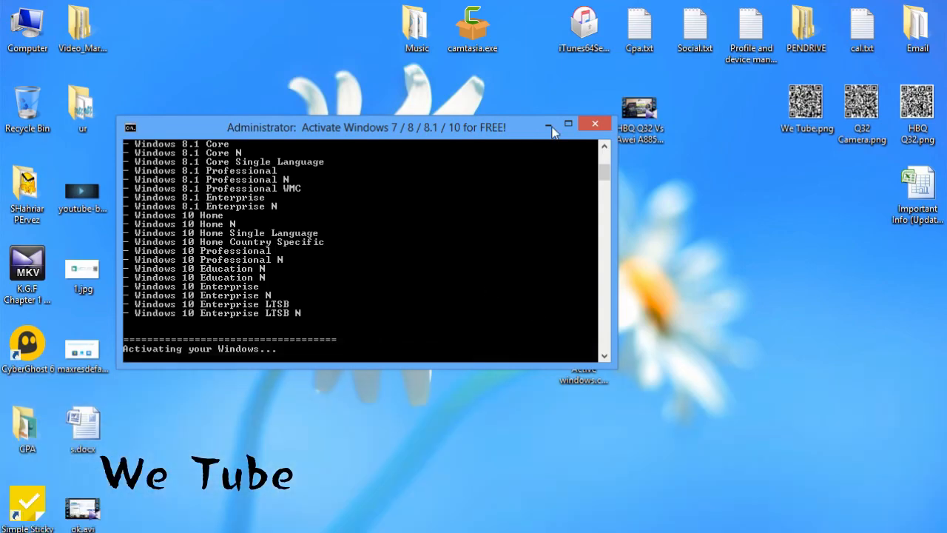
Step: Maximize the Administrator command window to read the script's full activation output
click(549, 124)
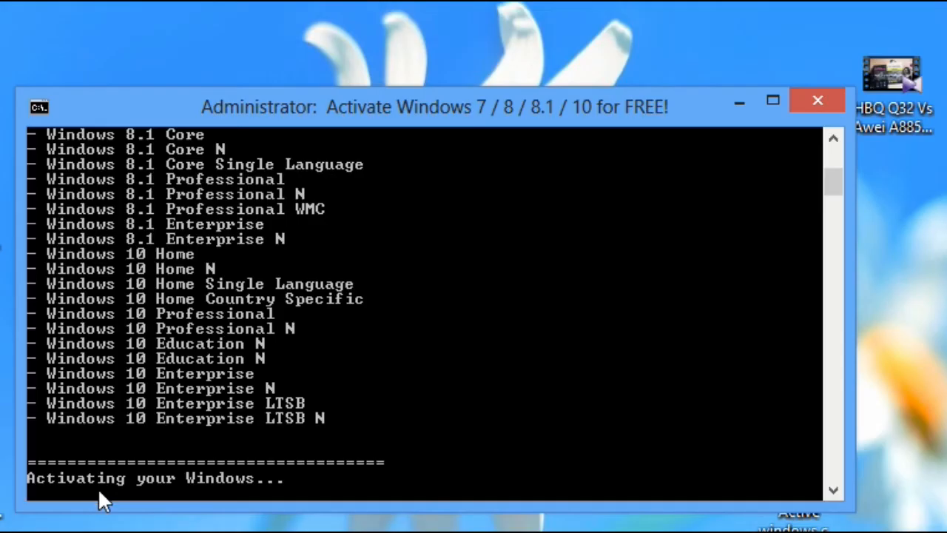
mouse_move(773, 101)
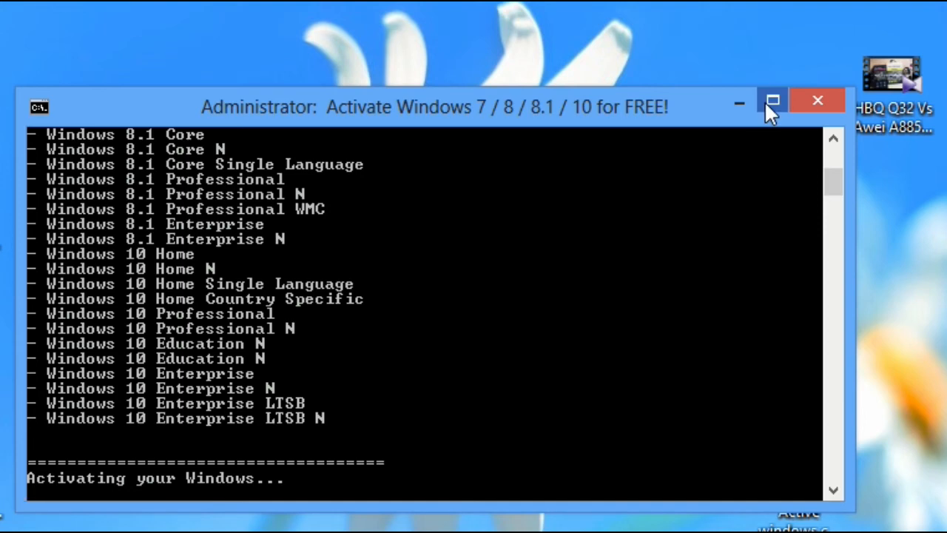
click(772, 100)
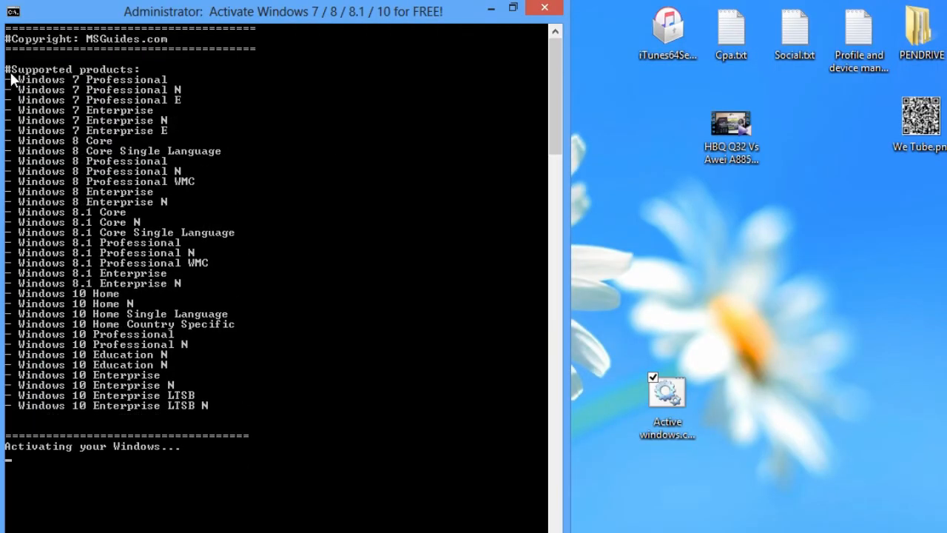
mouse_move(210, 416)
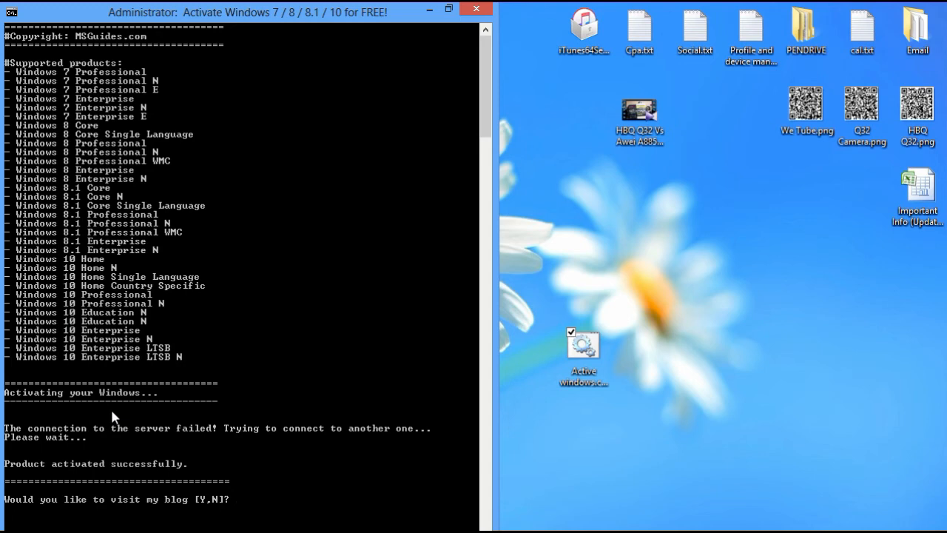
mouse_move(210, 521)
text(N)
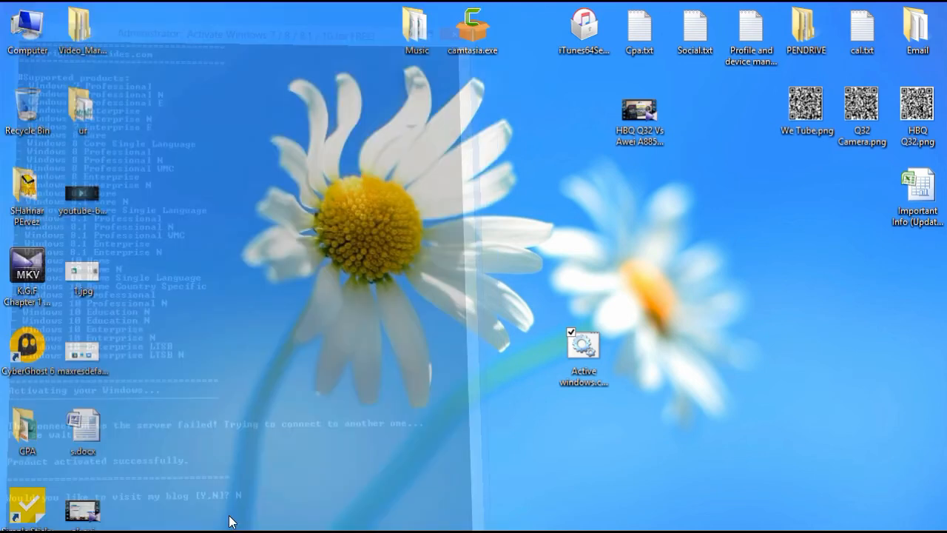
Step: Check Computer Properties shows Windows 8 Pro activated, then move the .cmd icon higher on the desktop
right_click(27, 30)
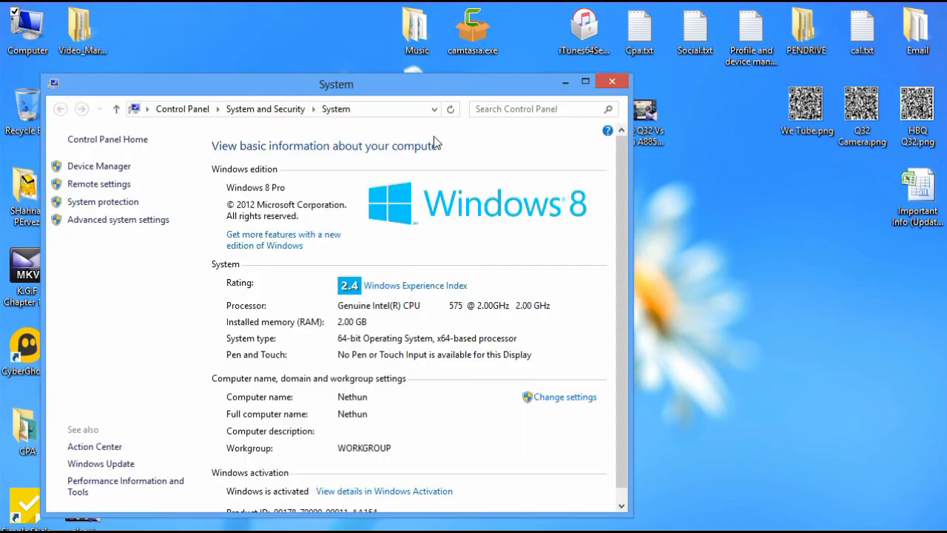
click(585, 80)
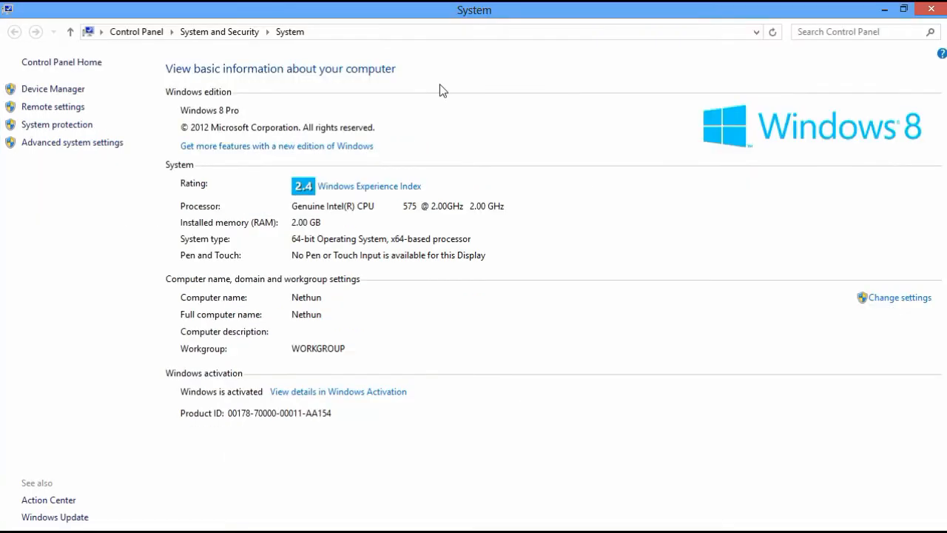
mouse_move(210, 402)
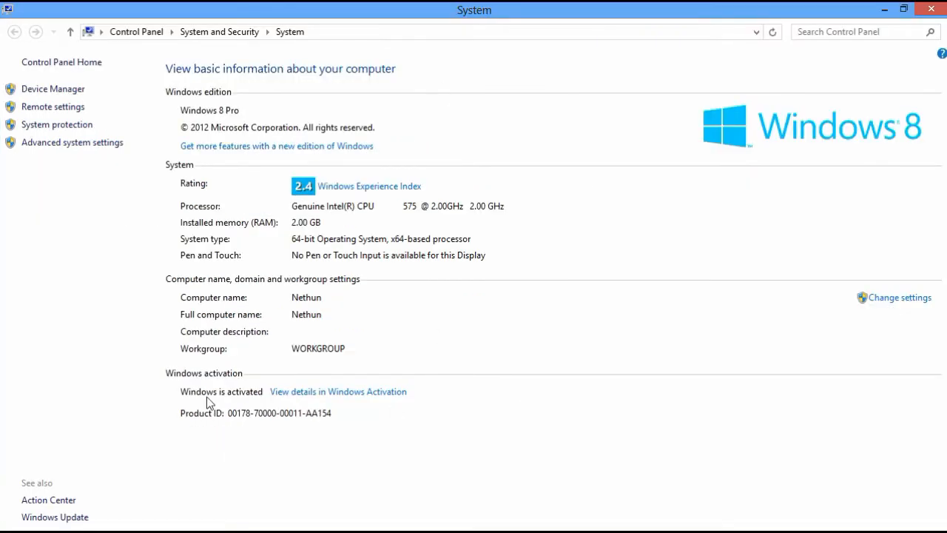
mouse_move(228, 429)
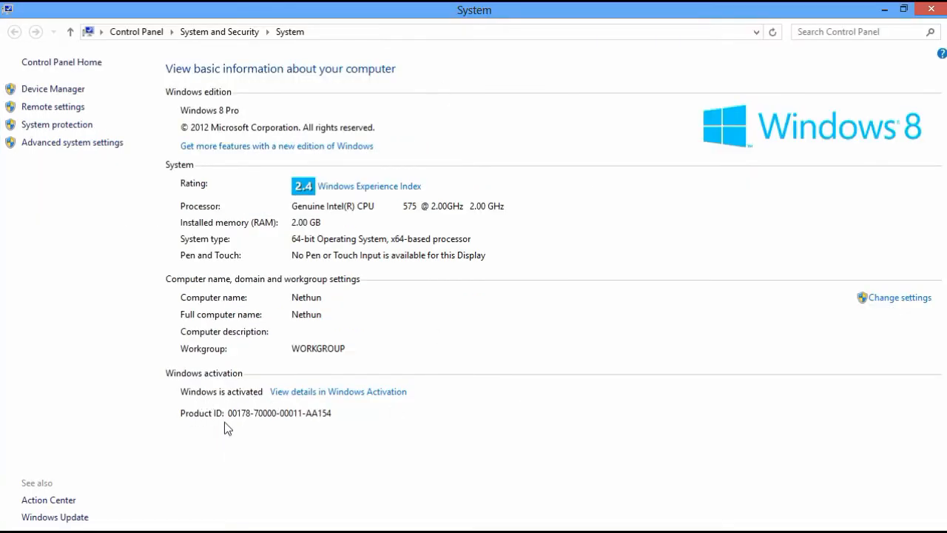
mouse_move(499, 516)
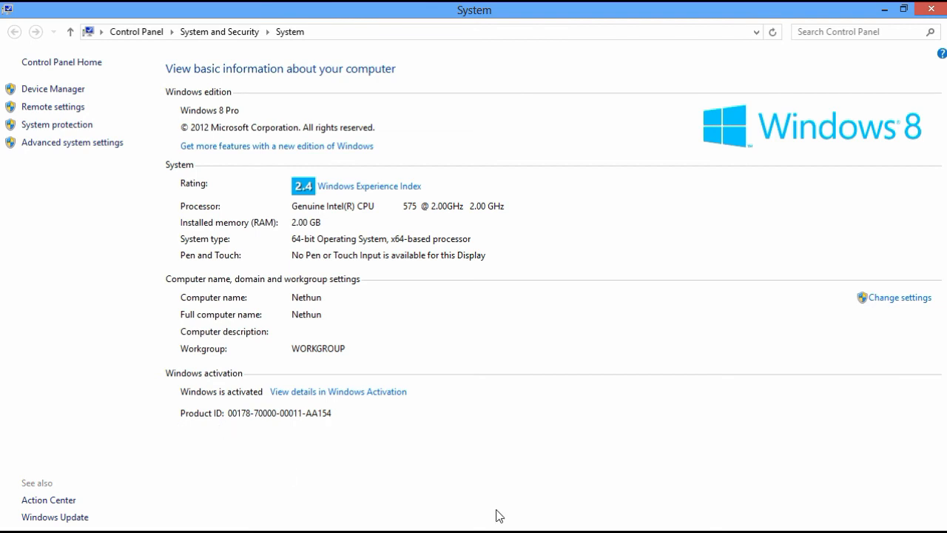
mouse_move(355, 423)
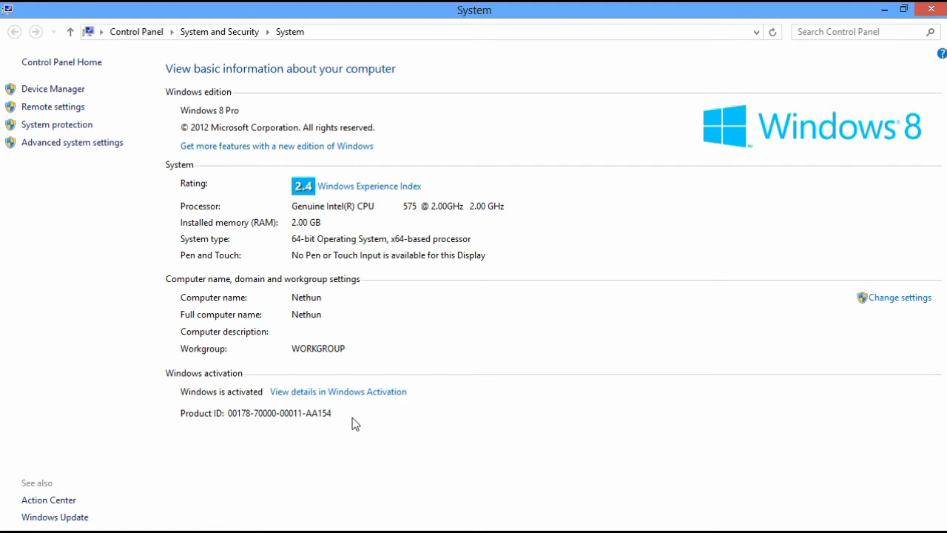
mouse_move(595, 299)
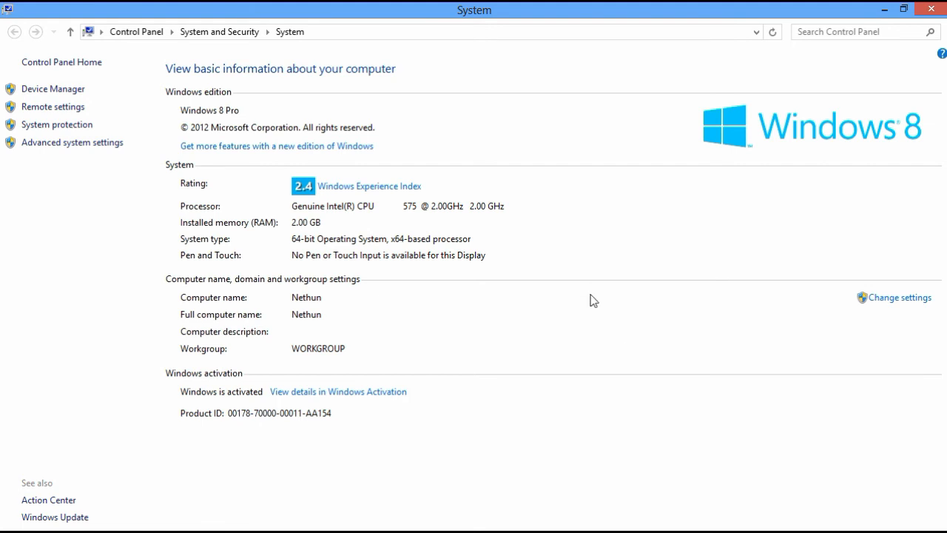
mouse_move(598, 344)
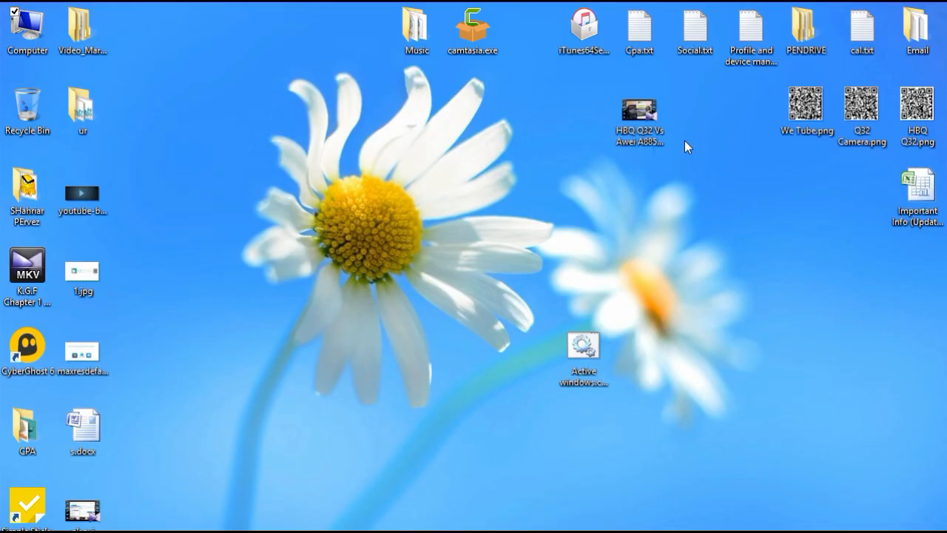
drag(583, 352, 640, 195)
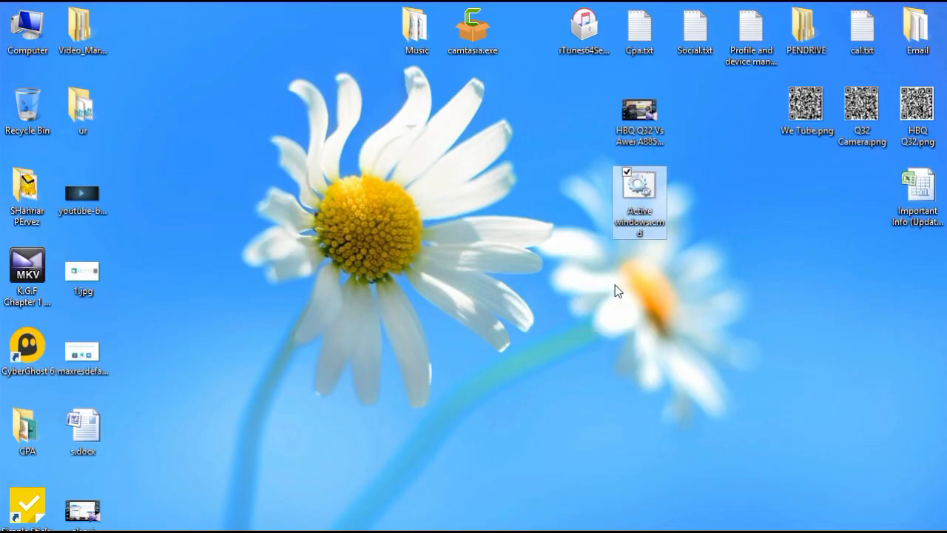